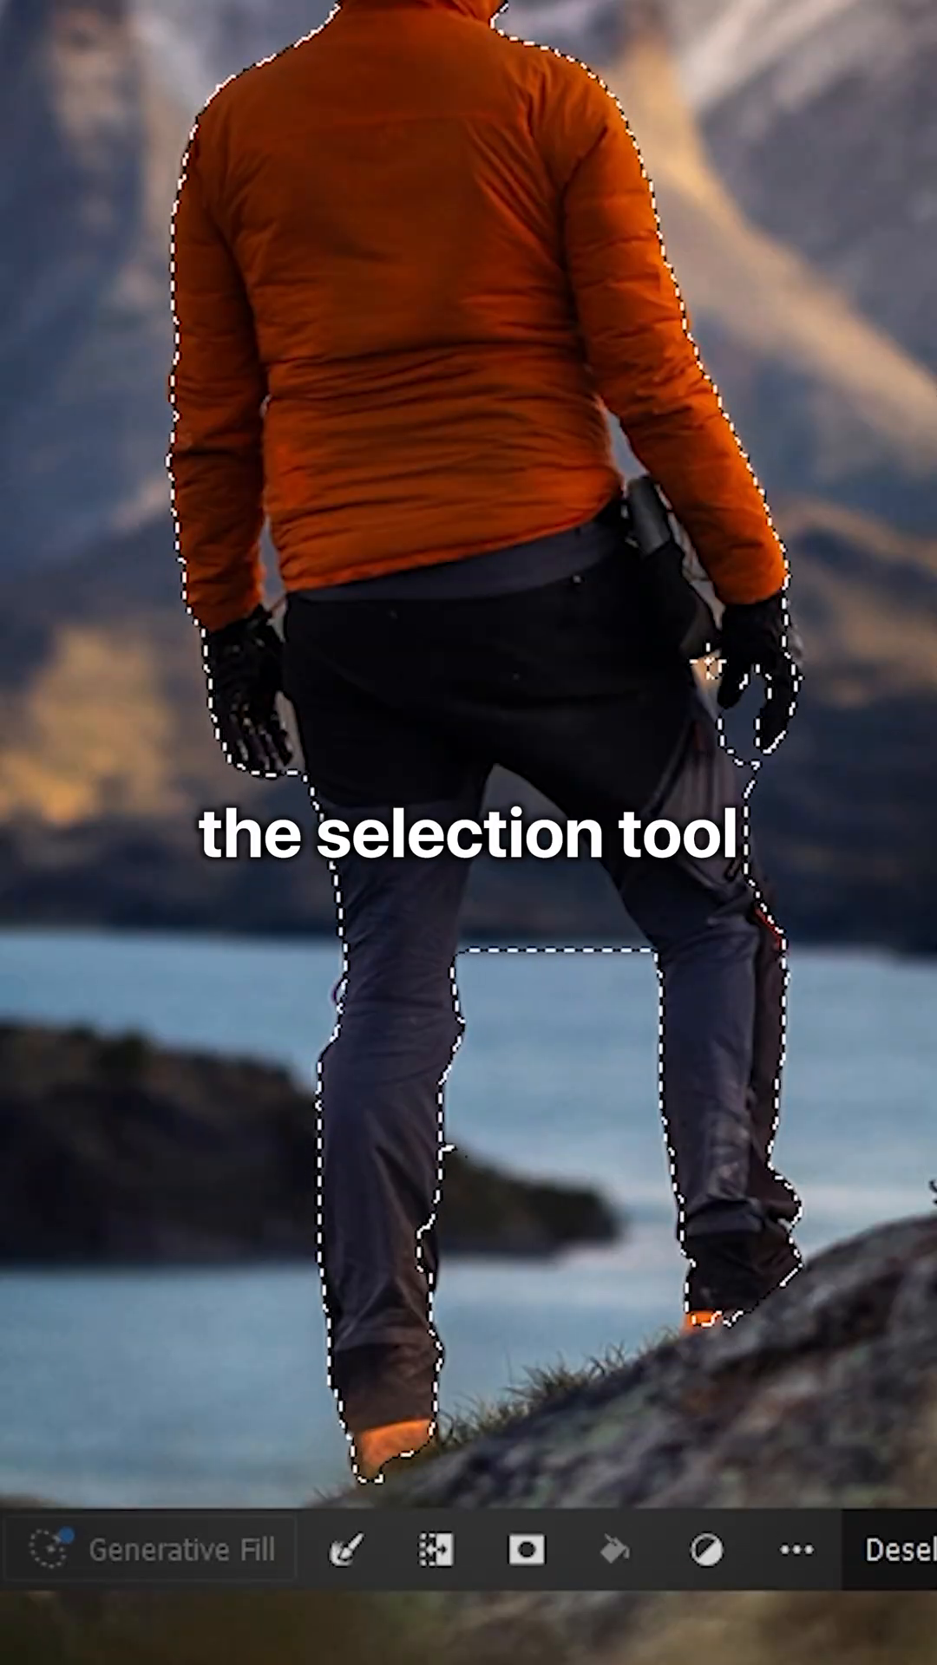
Step: Mask the duplicated Image layer so Image copy 2 shows only the selected hiker
left_click(597, 1284)
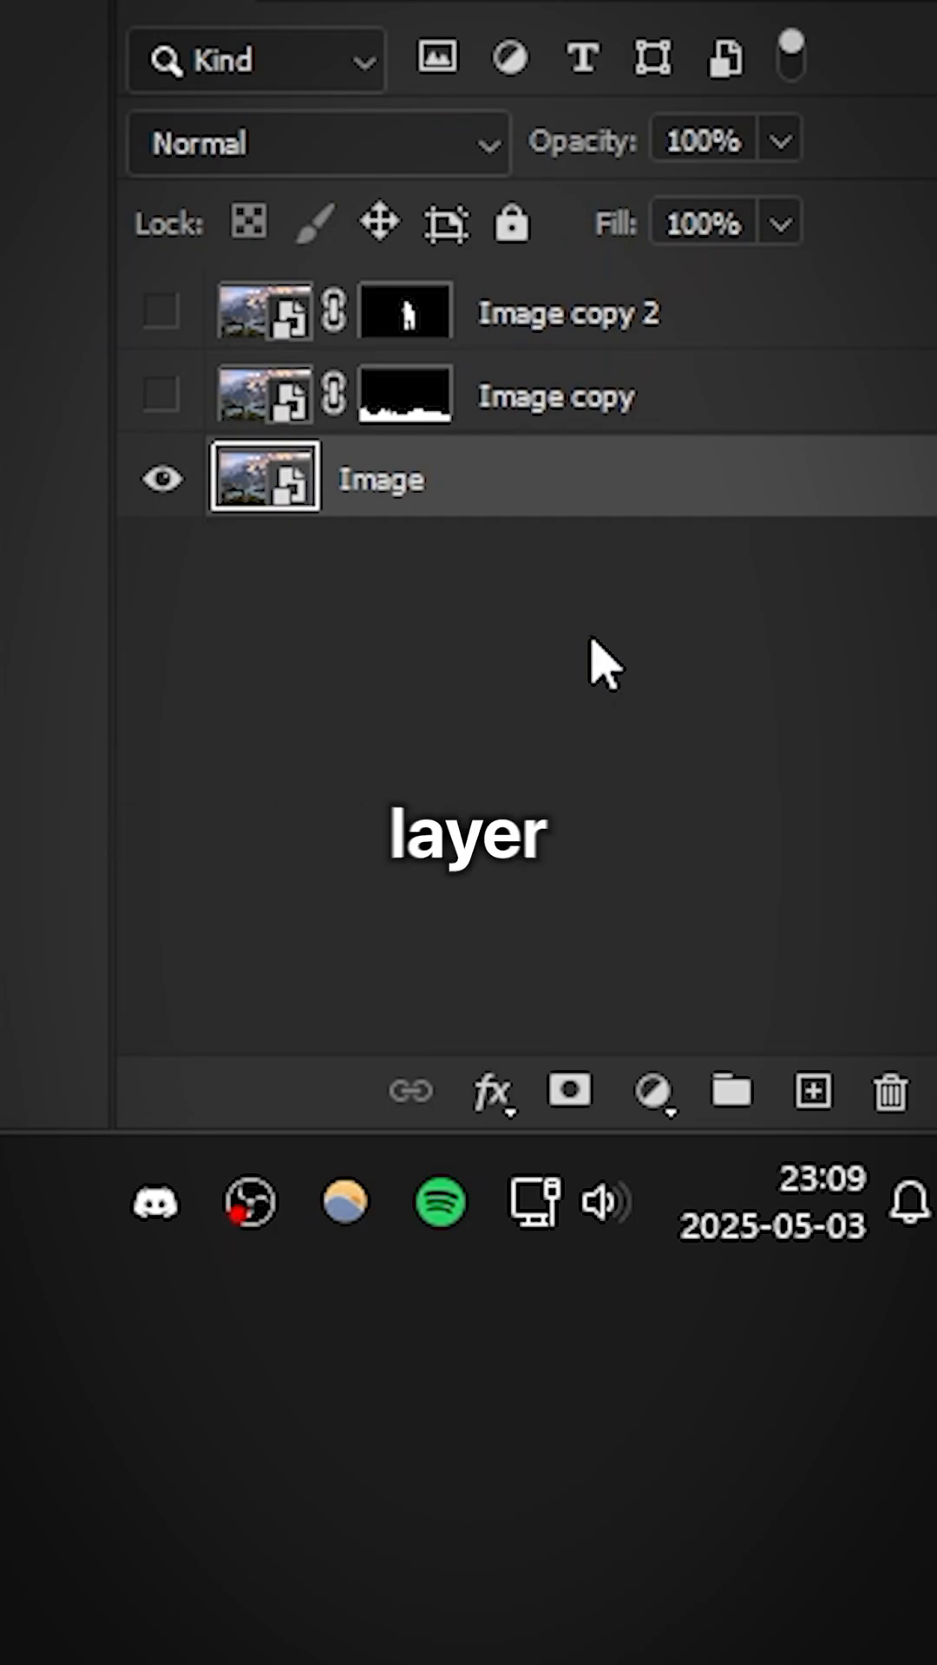
Step: Add a new transparent Layer 1 above the original Image layer for the background fill
left_click(812, 1092)
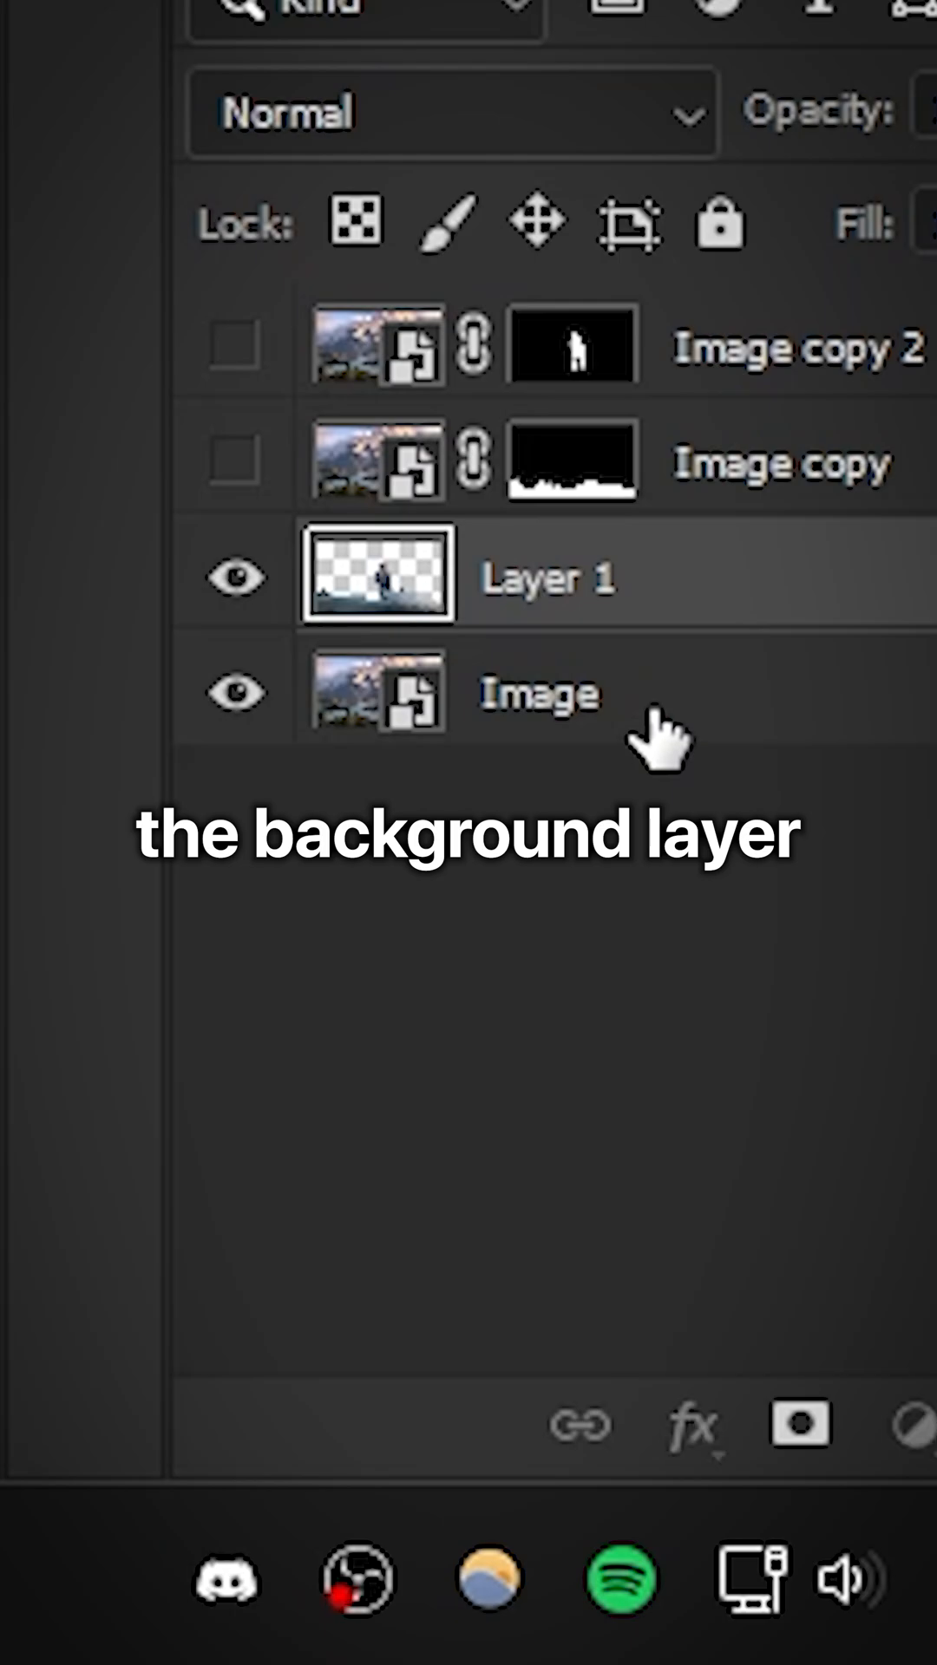
left_click(537, 693)
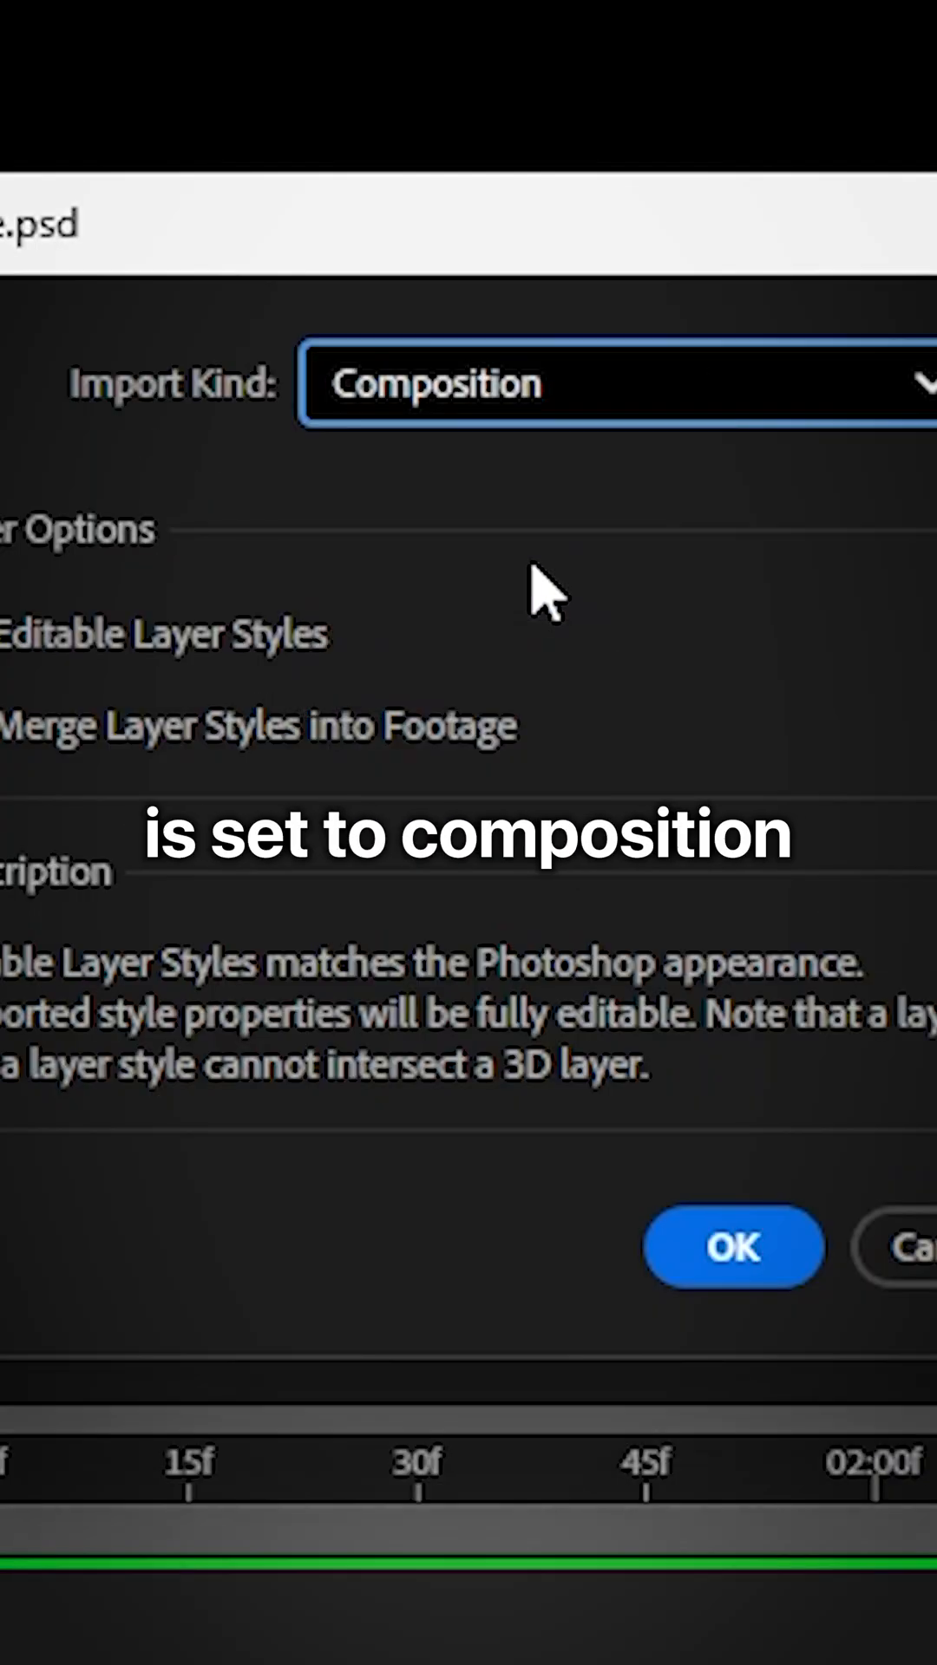
Step: Import the layered PSD as the 'parallax ae' composition
left_click(314, 635)
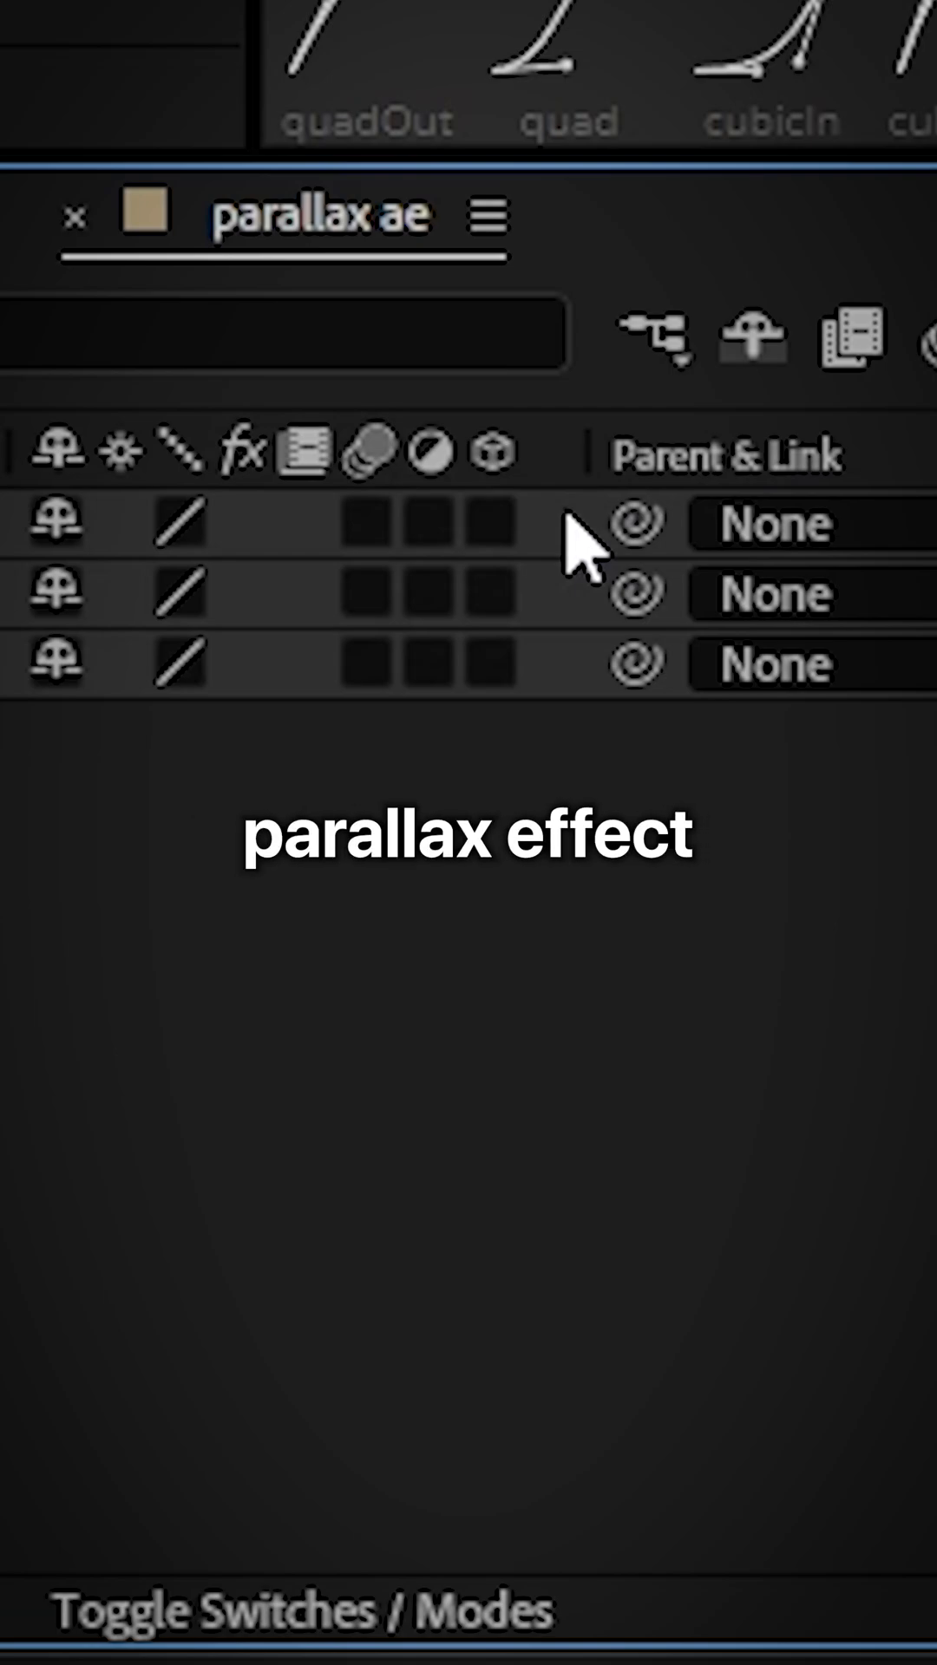
Step: Make the Photoshop layers 3D, add a default camera, and reveal their Position properties
left_click(487, 522)
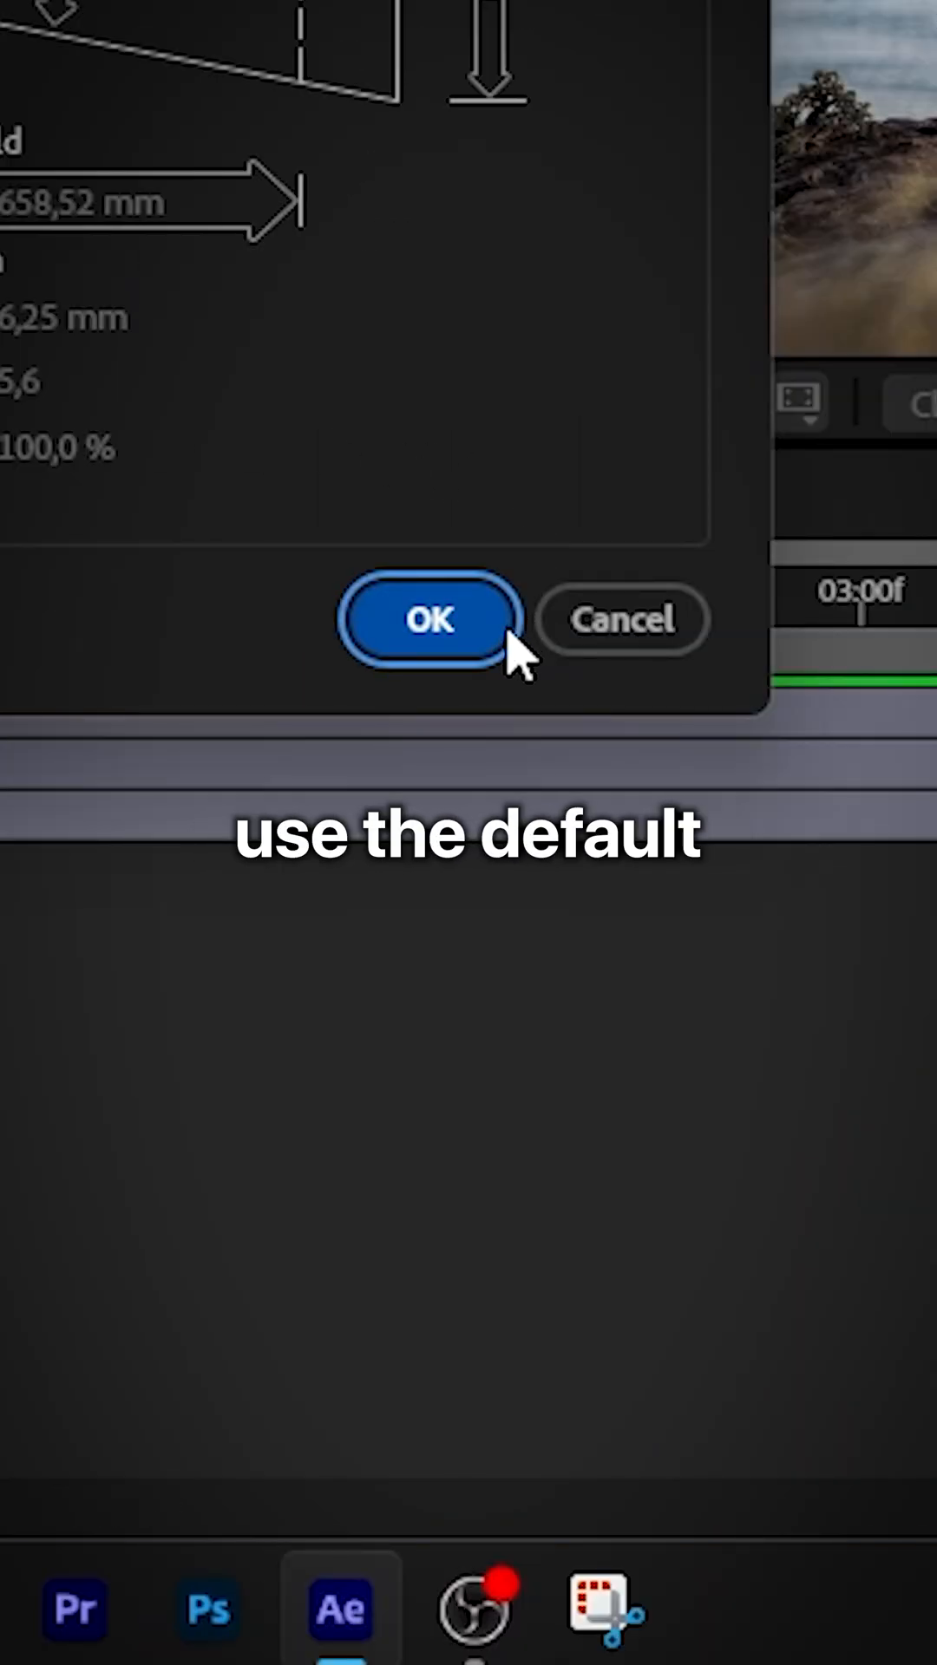
left_click(430, 619)
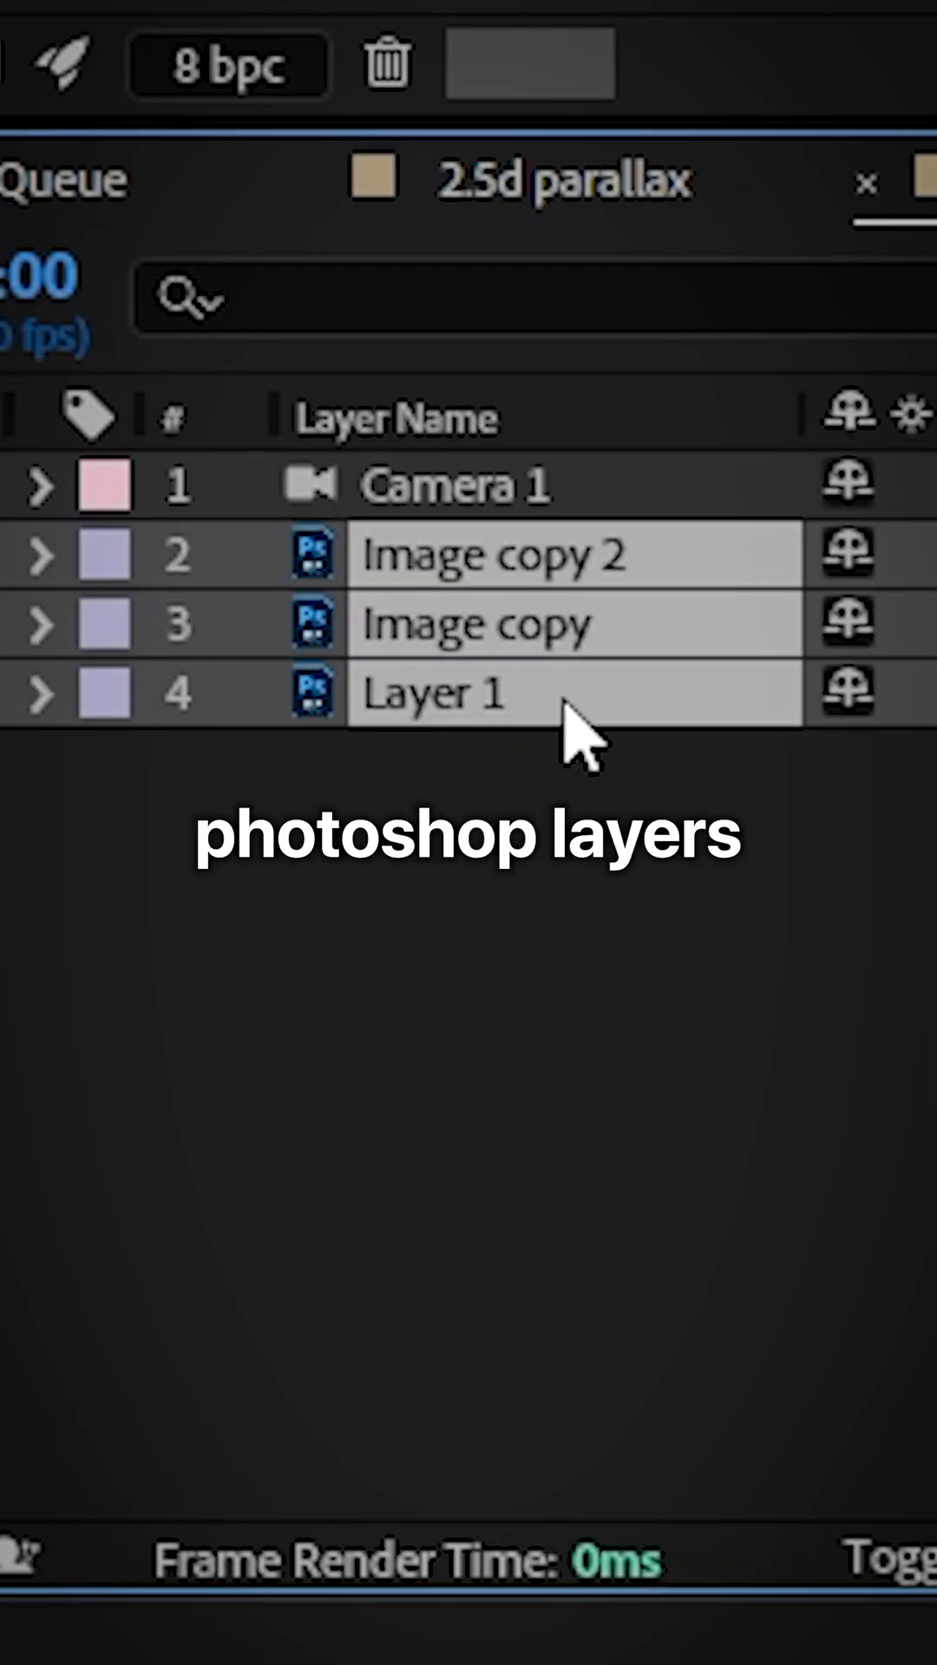
key("p")
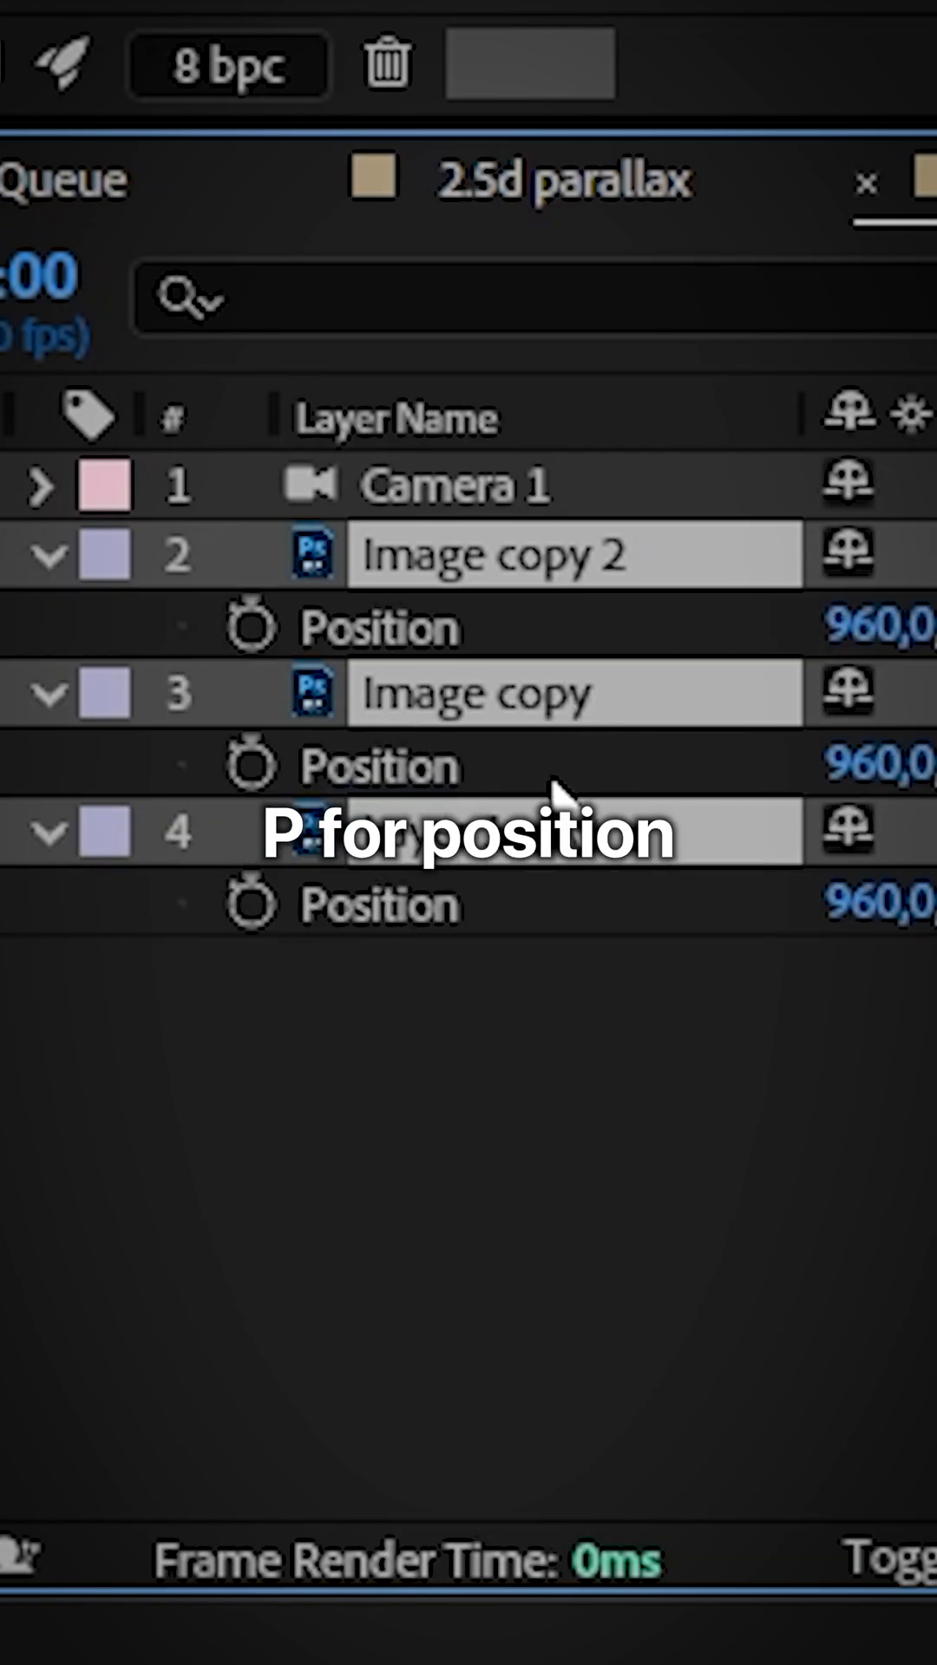